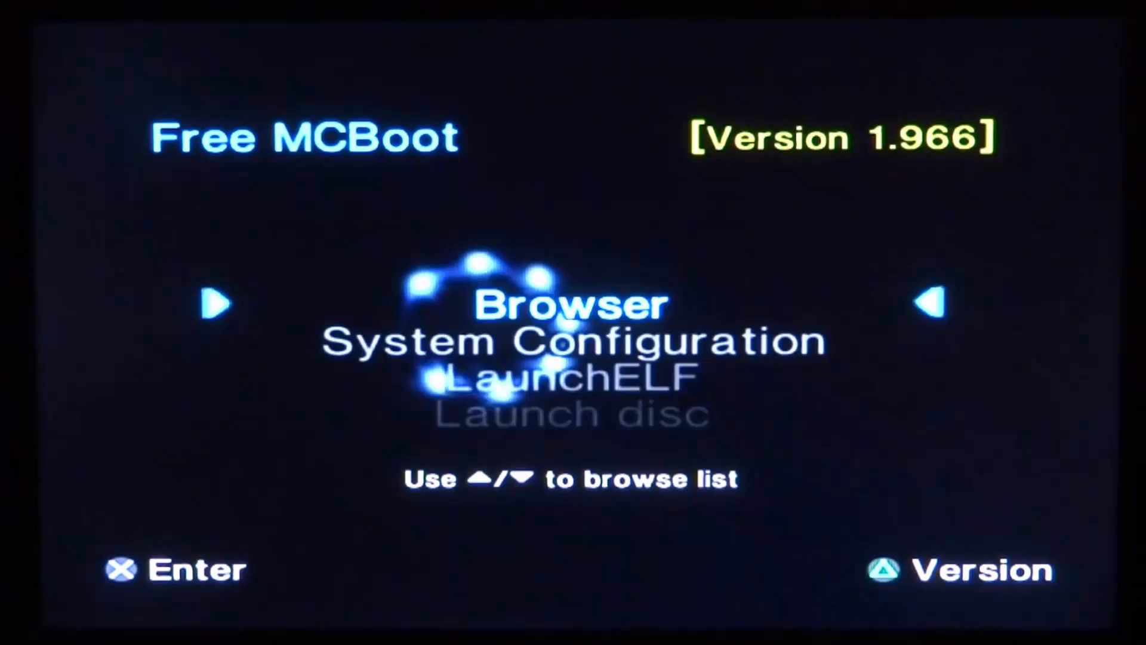
# Launch Free McBoot Configurator from the FMCB boot menu, loading mc0:/SYS-CONF/FREEMCB.CNF
pyautogui.press('Down')
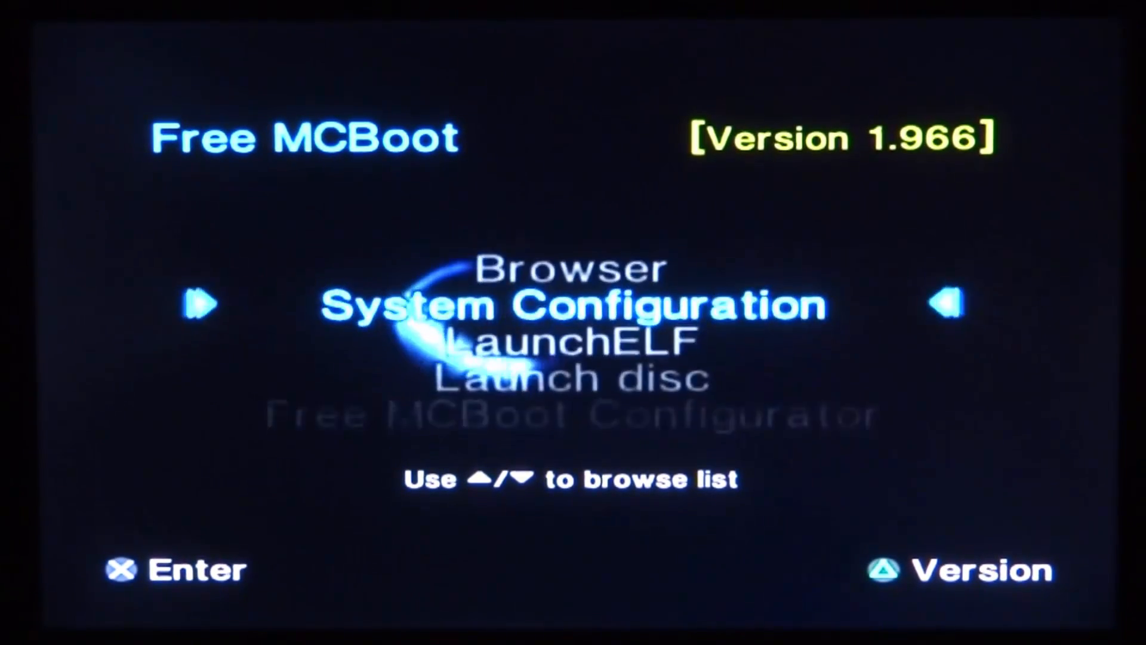
pyautogui.press('Up')
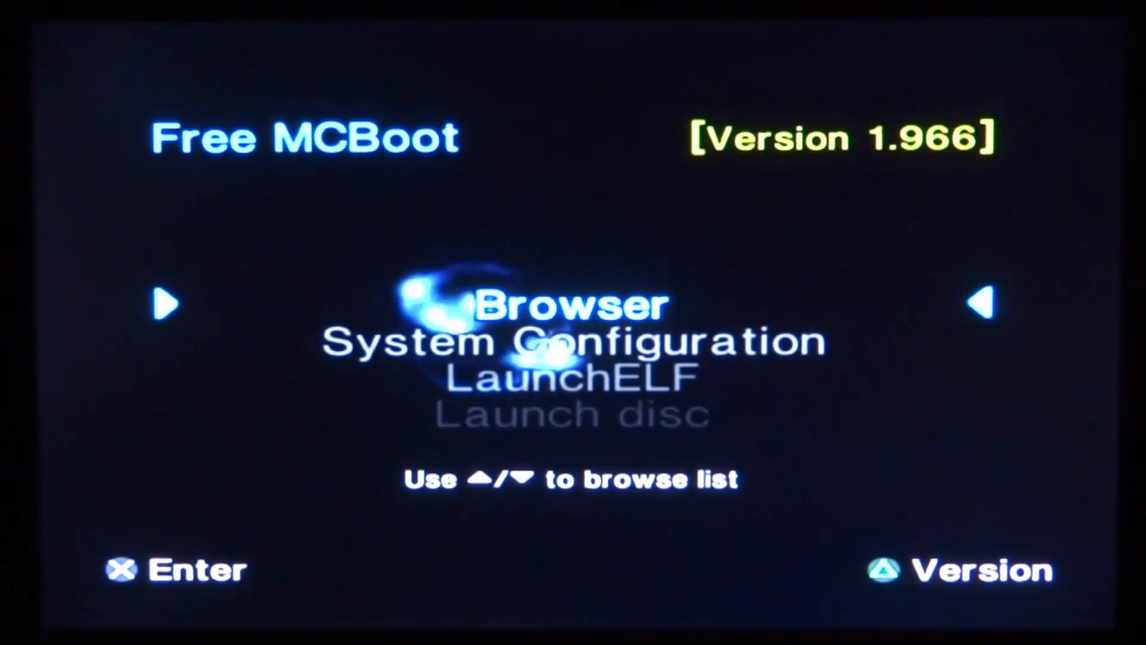
pyautogui.press('down')
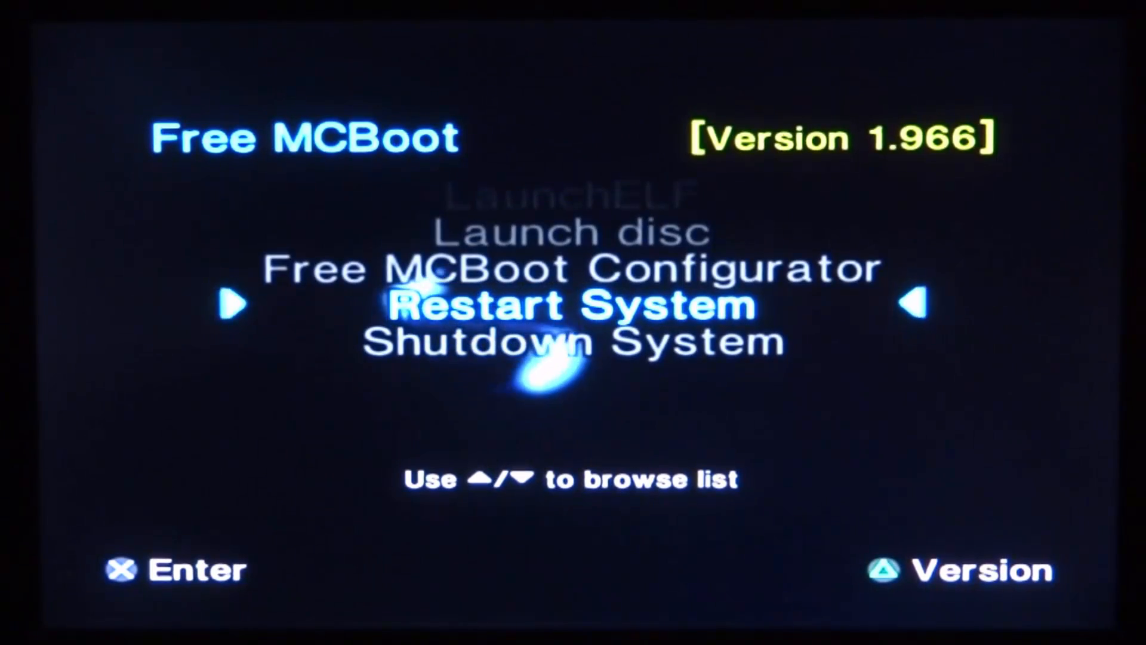
pyautogui.press('up')
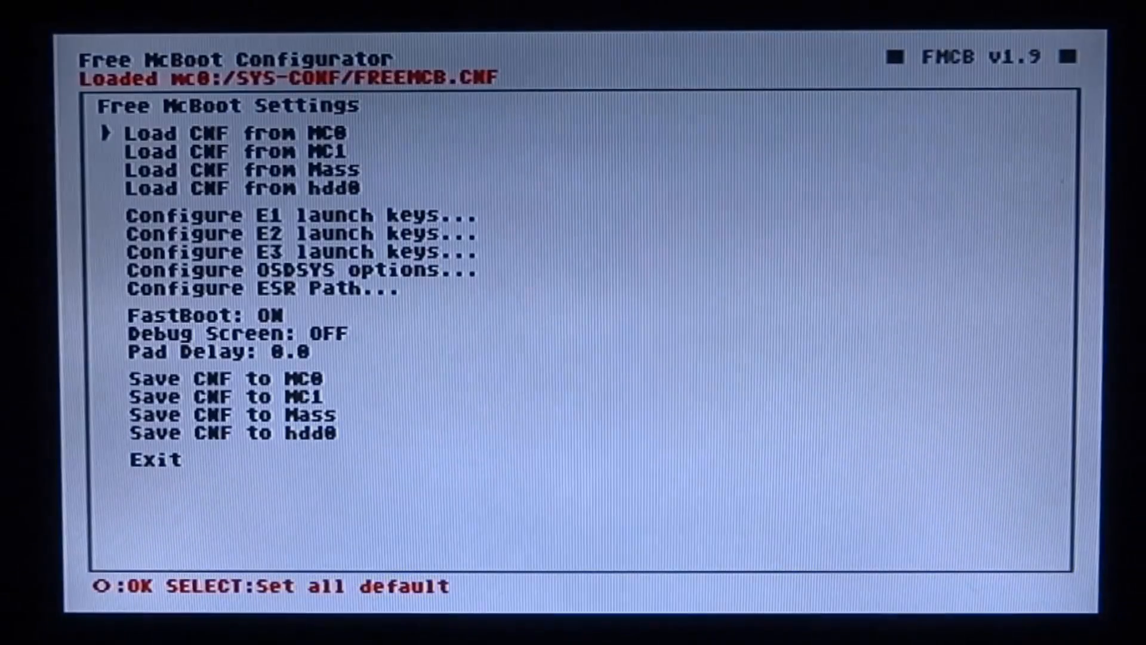
# Open the OSDSYS options and raise the Selected Color red value from 016 to 025
pyautogui.press('down')
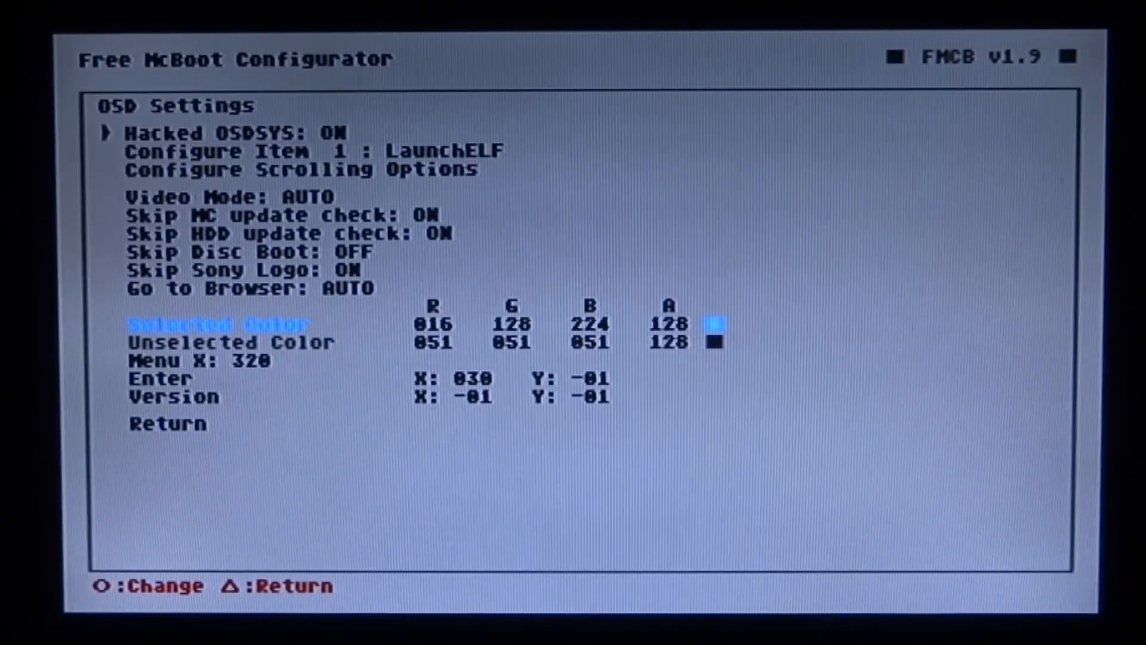
pyautogui.press('down')
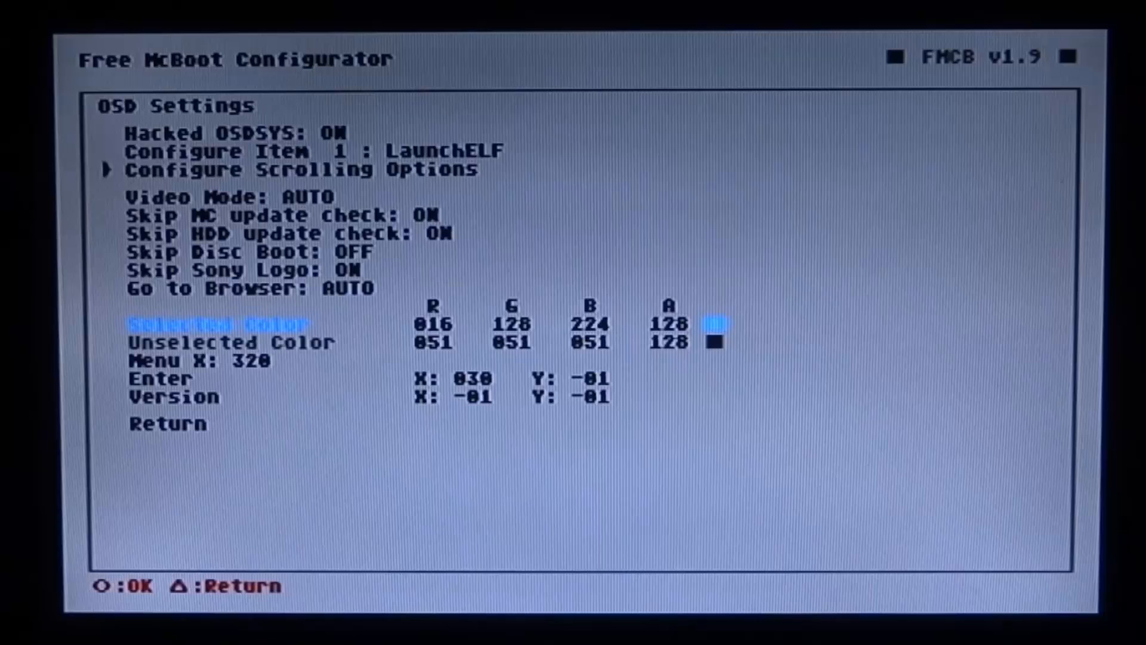
pyautogui.press('down')
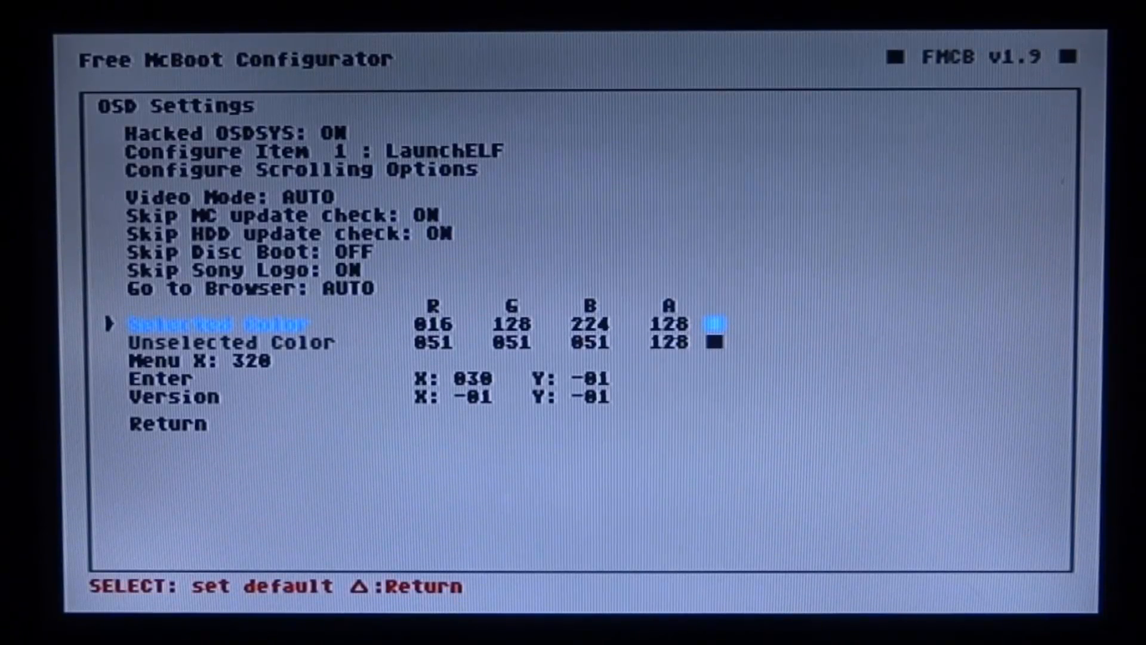
pyautogui.press('down')
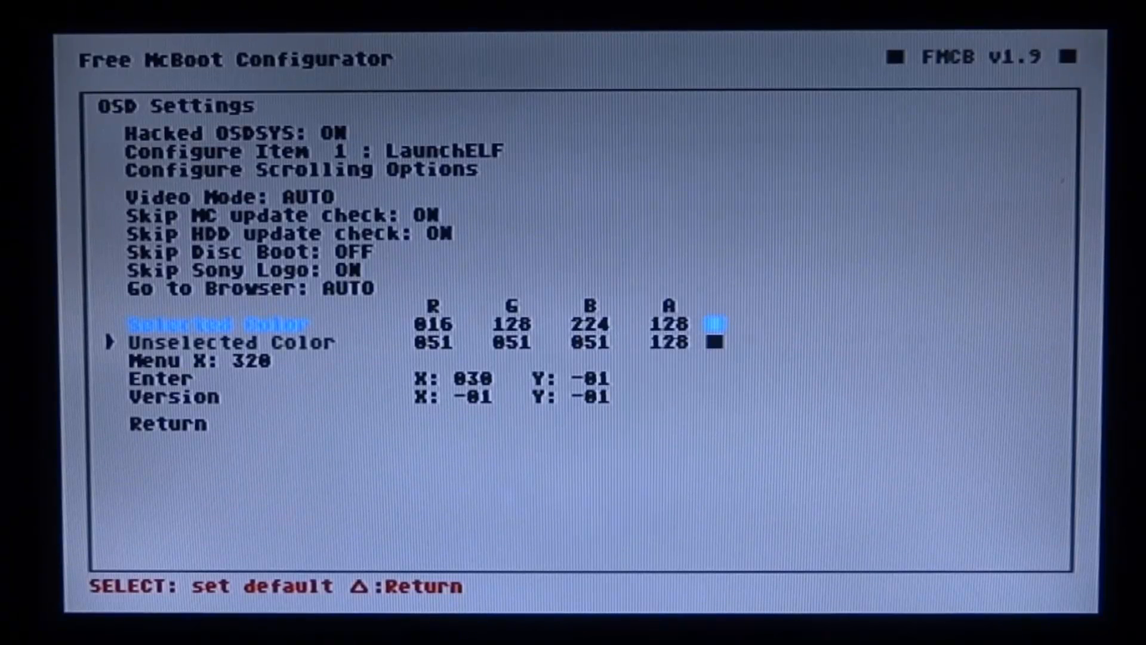
pyautogui.press('Down')
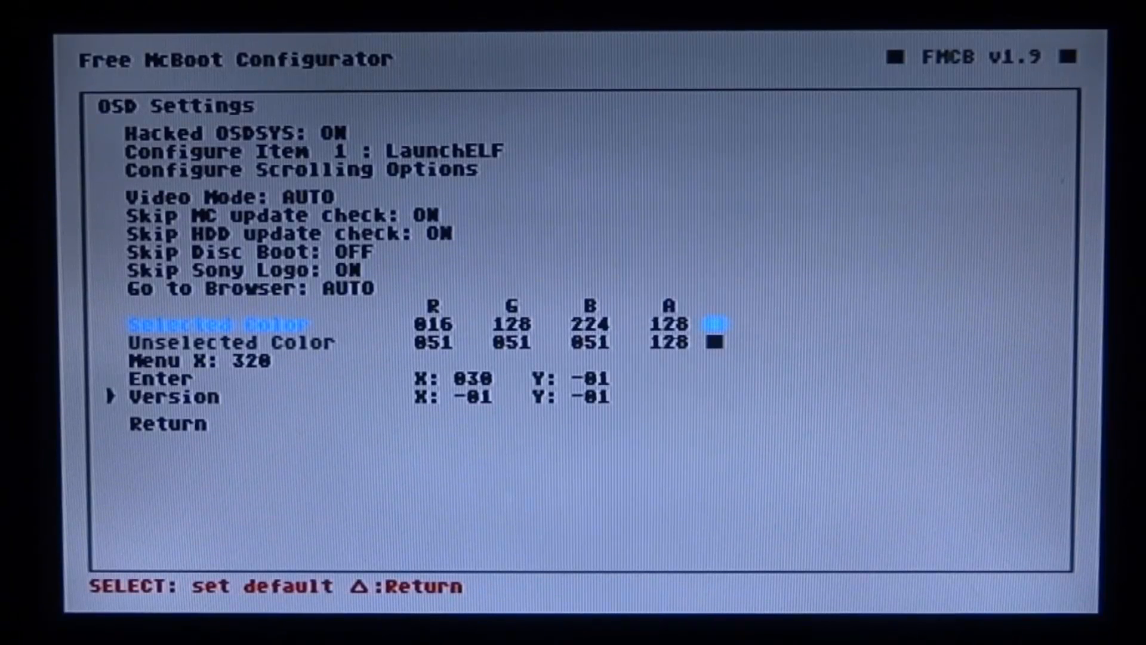
pyautogui.press('up')
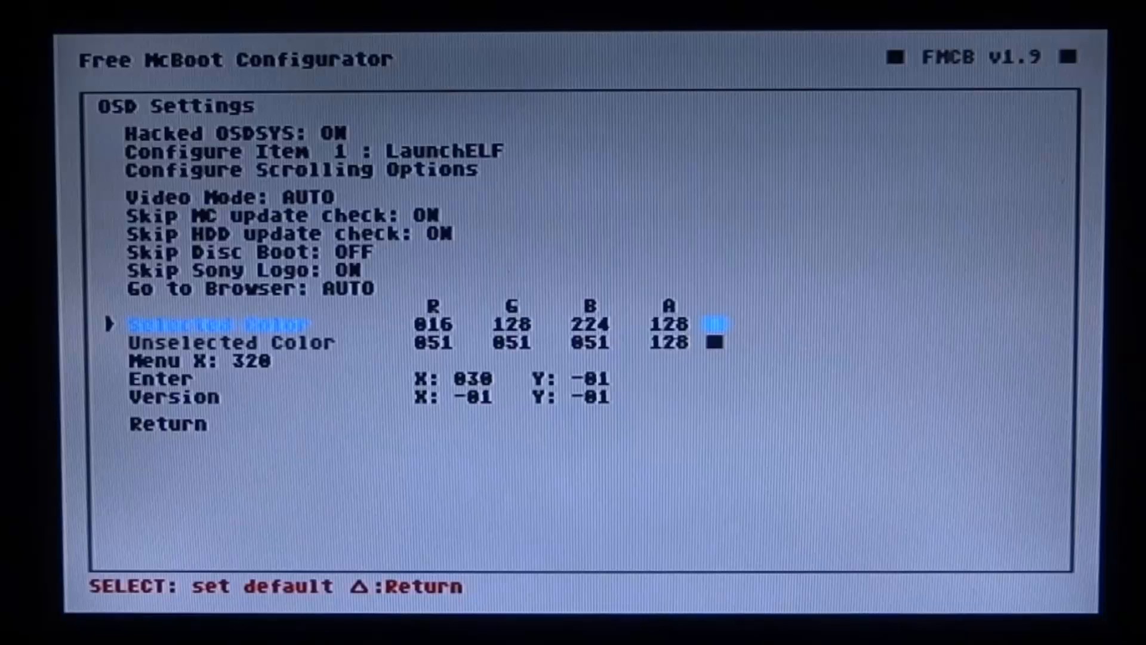
pyautogui.press('Right')
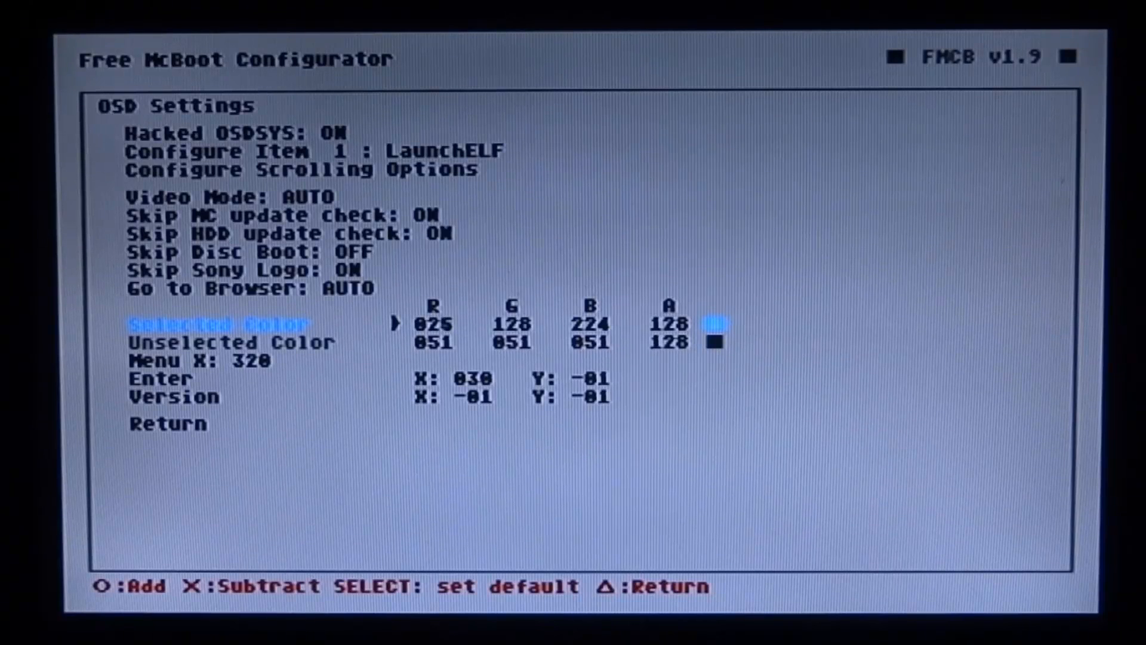
# Set Selected Color R, G, B, A to 163, 044, 035, 079 for red selected text
pyautogui.press('o')
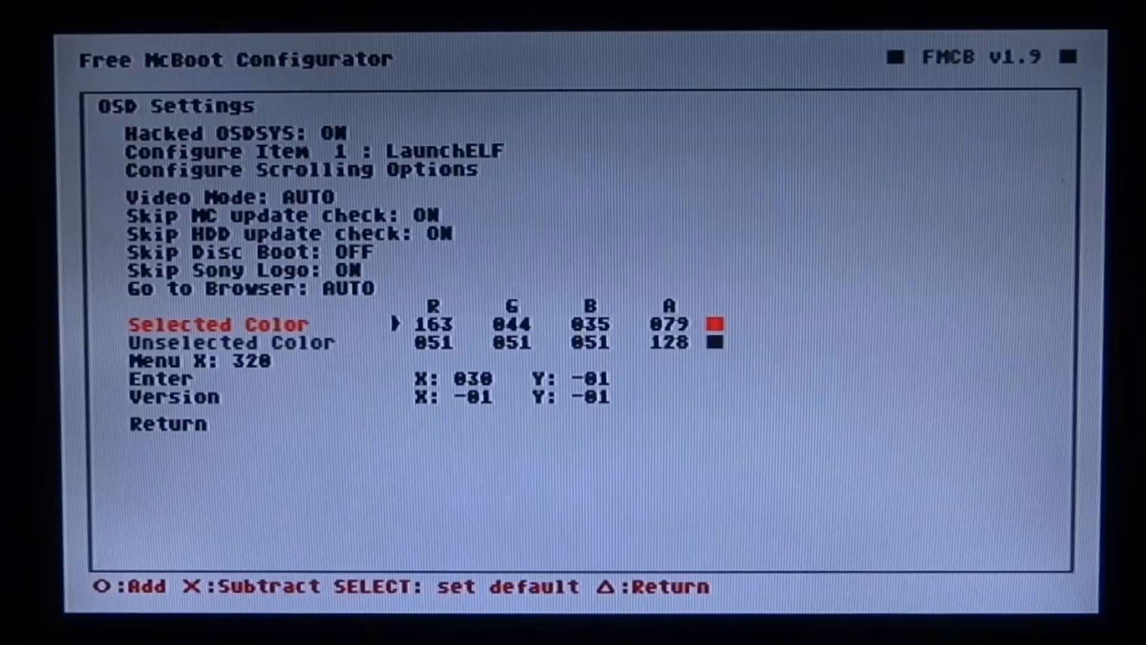
pyautogui.press('Down')
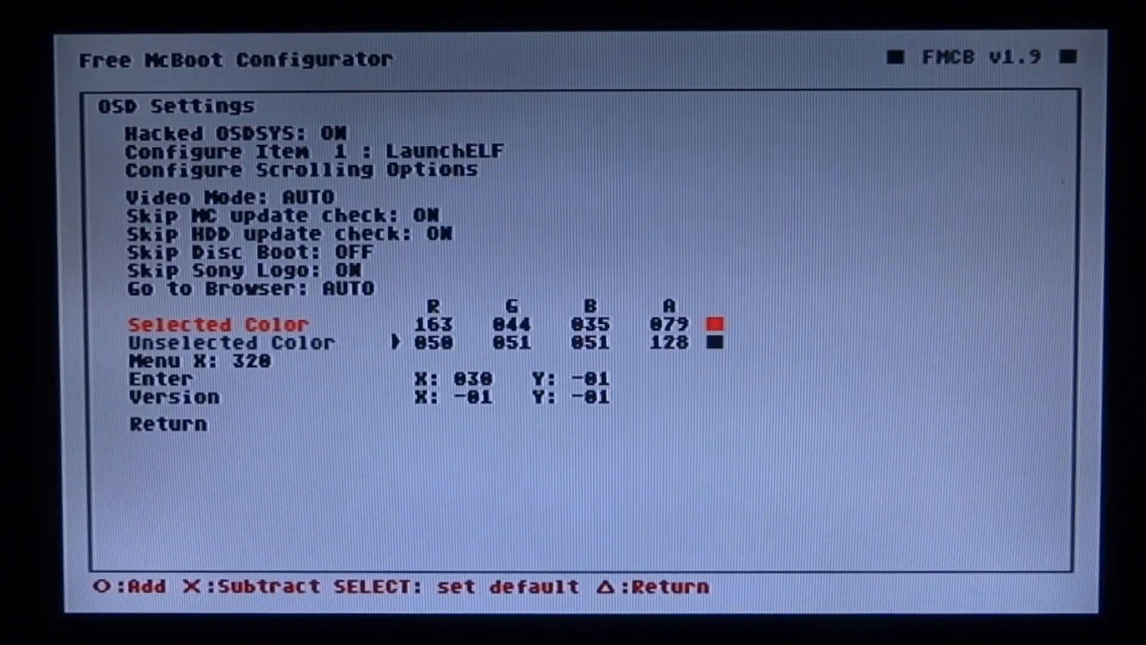
# Set Unselected Color R, G, B, A to 000, 246, 051, 128 for green text
pyautogui.press('x')
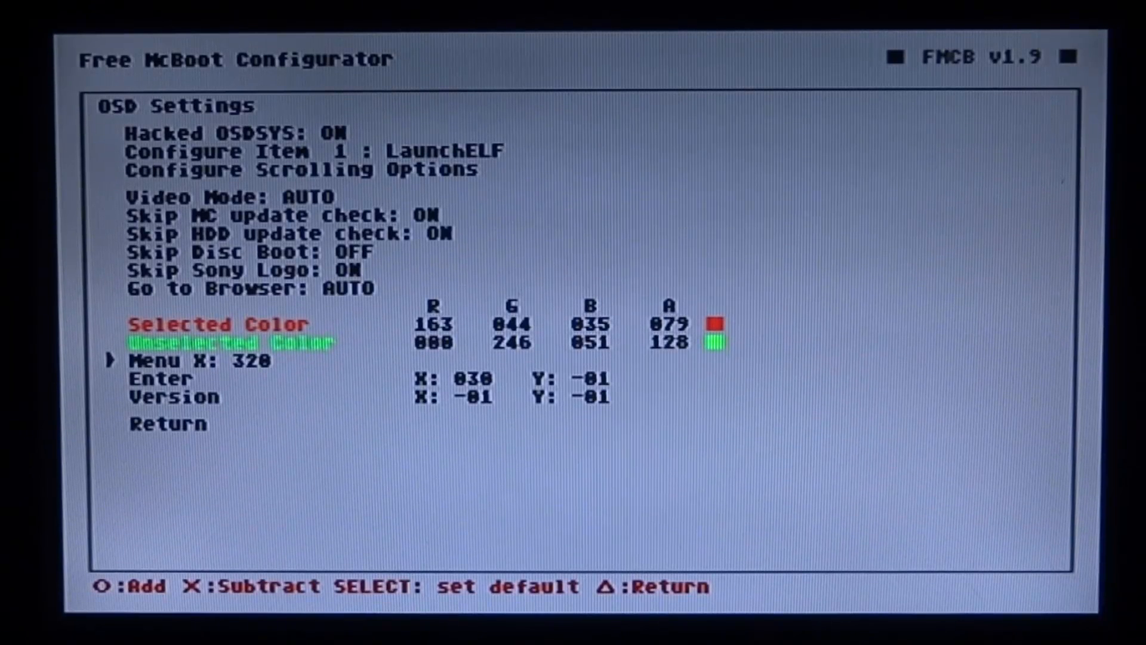
pyautogui.press('Down')
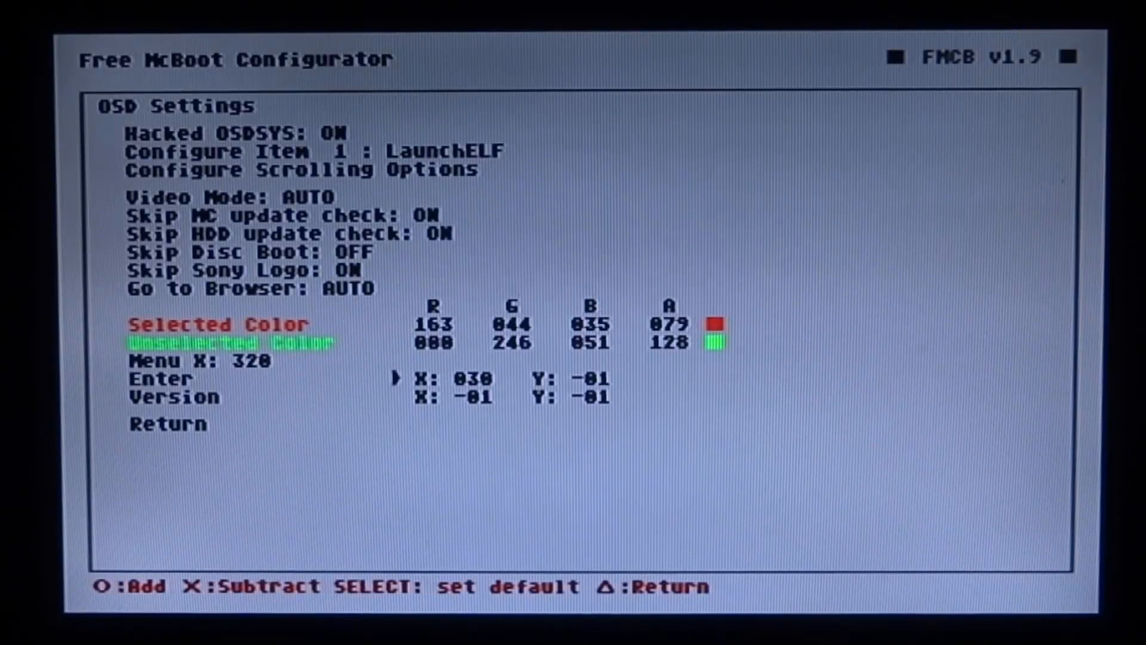
# Set the Enter position to X 007, Y 210 and the Version position to X 164, Y 018
pyautogui.press('x')
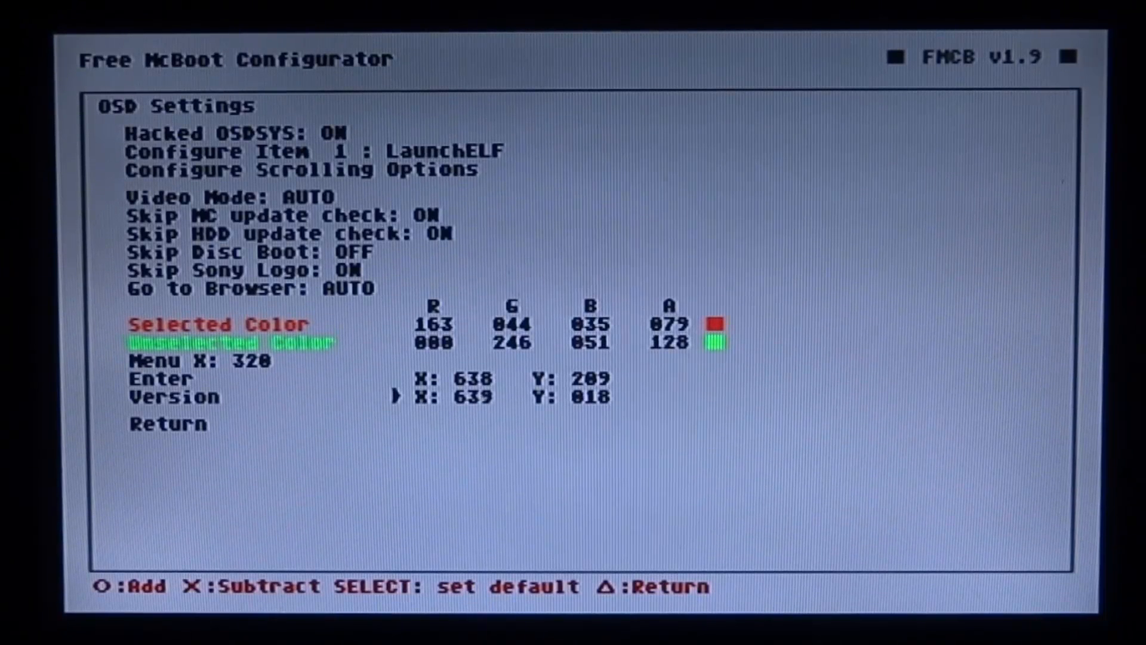
pyautogui.press('x')
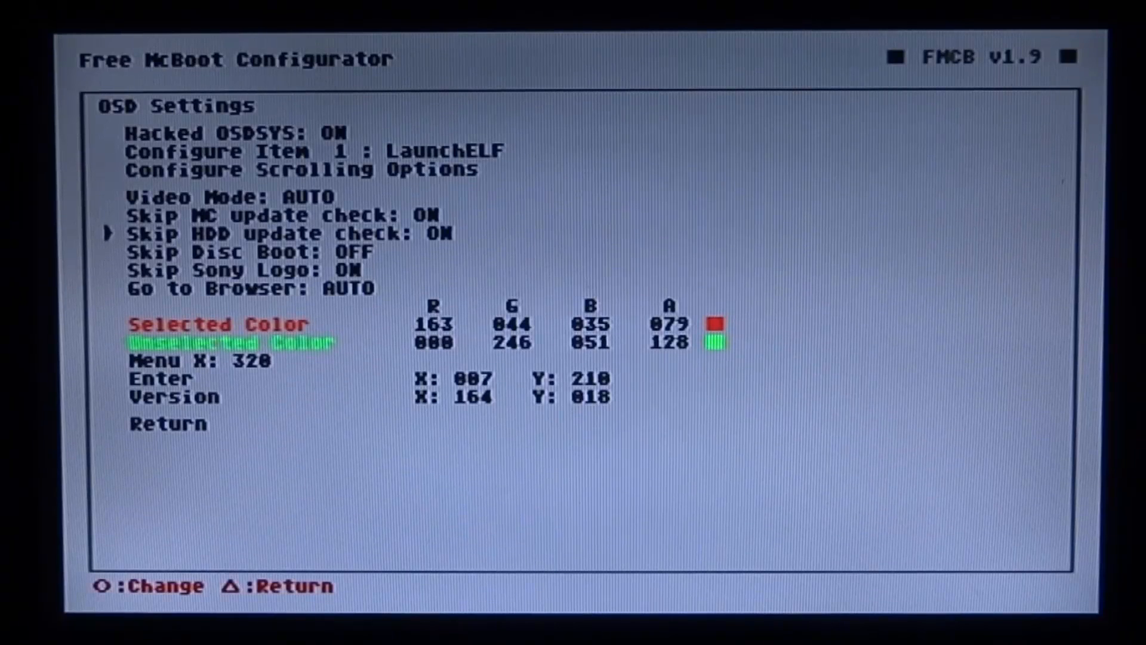
# Close the OSD Settings page, keeping the edited colours and label positions
pyautogui.press('up')
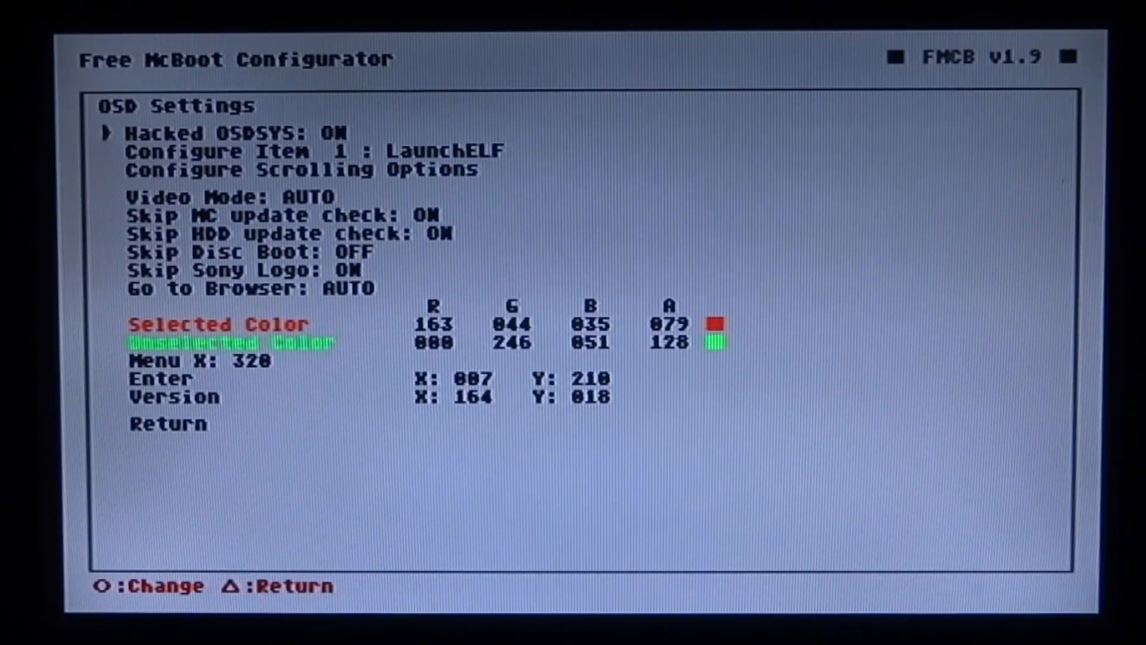
pyautogui.press('down')
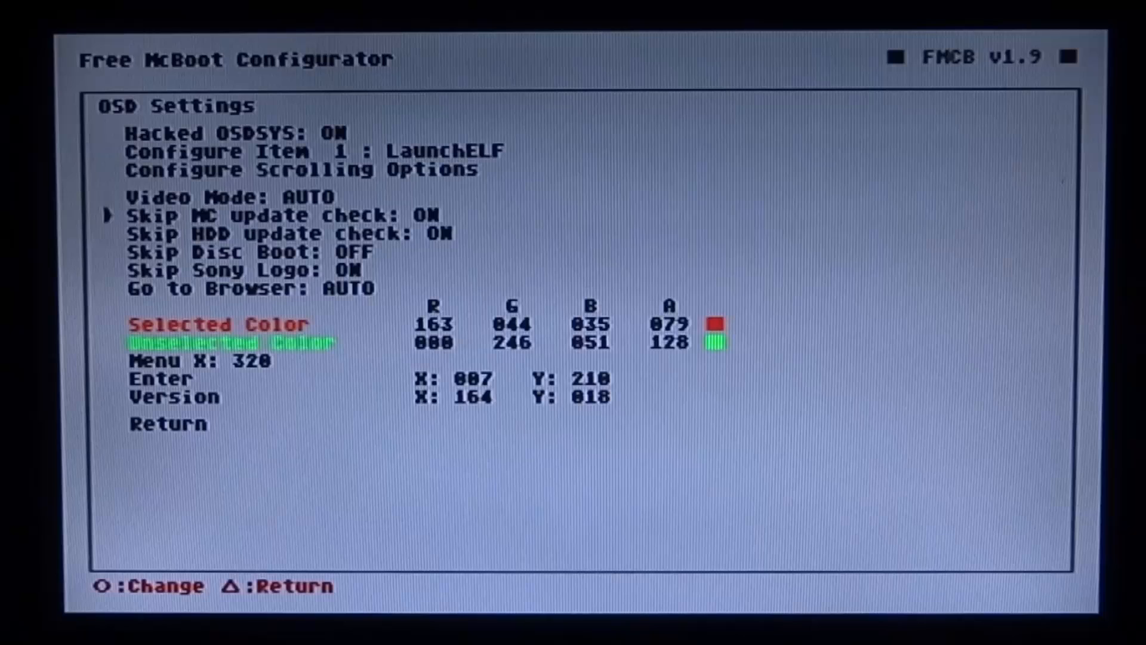
pyautogui.press('down')
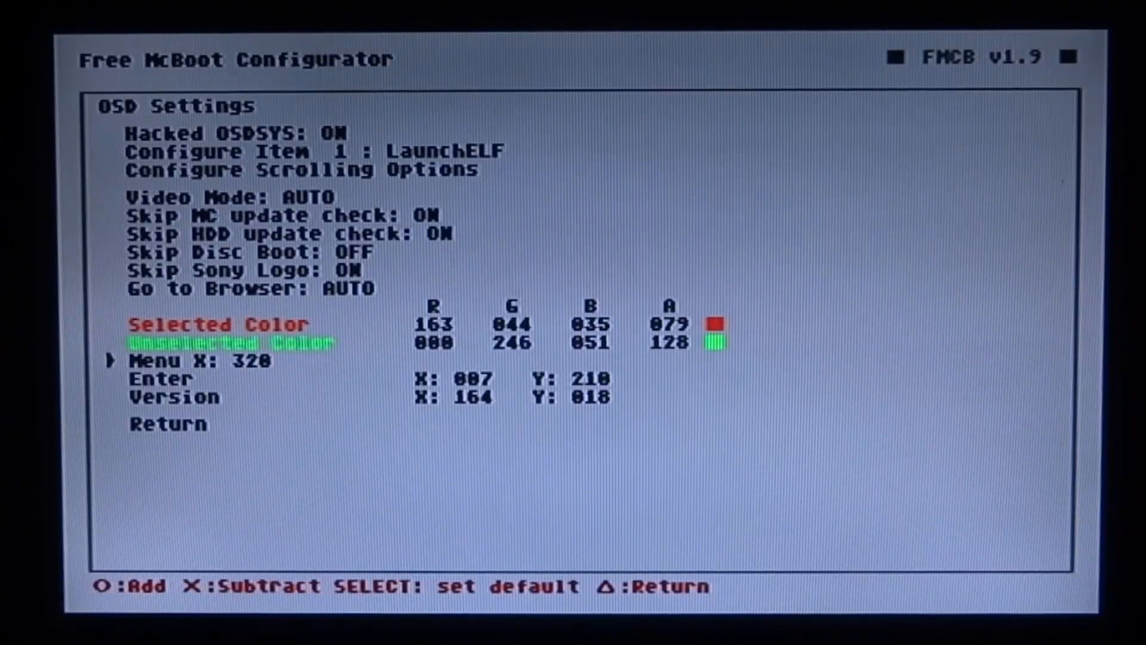
pyautogui.press('down')
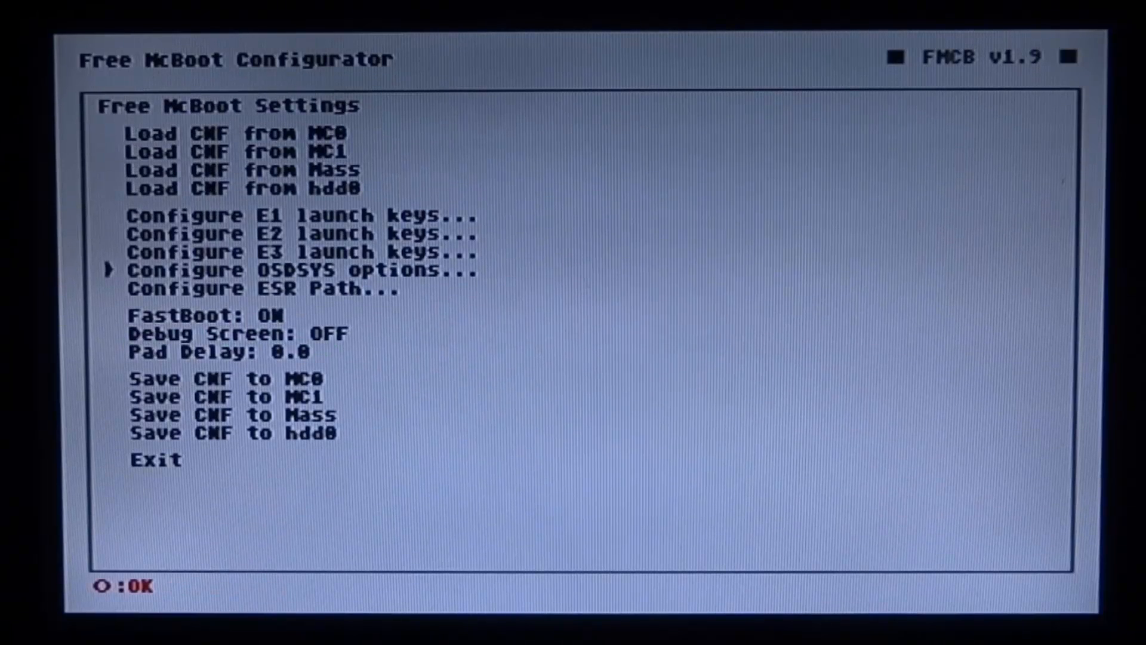
# Save the configuration to mc0:/SYS-CONF/FREEMCB.CNF and exit to the boot menu
pyautogui.press('down')
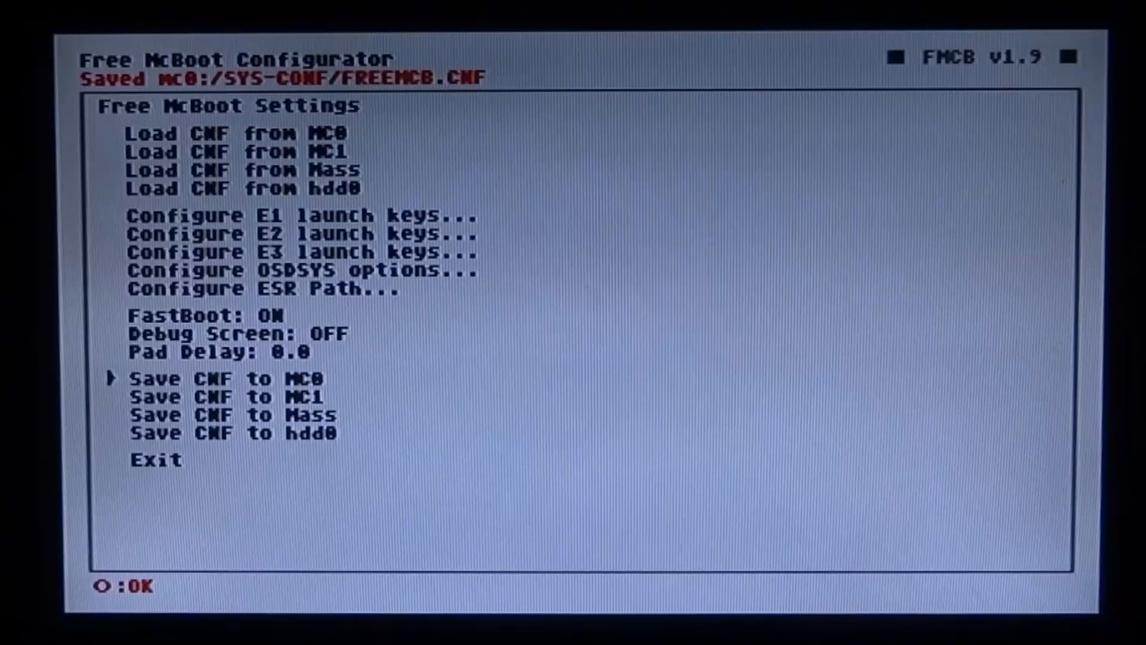
pyautogui.press('Up')
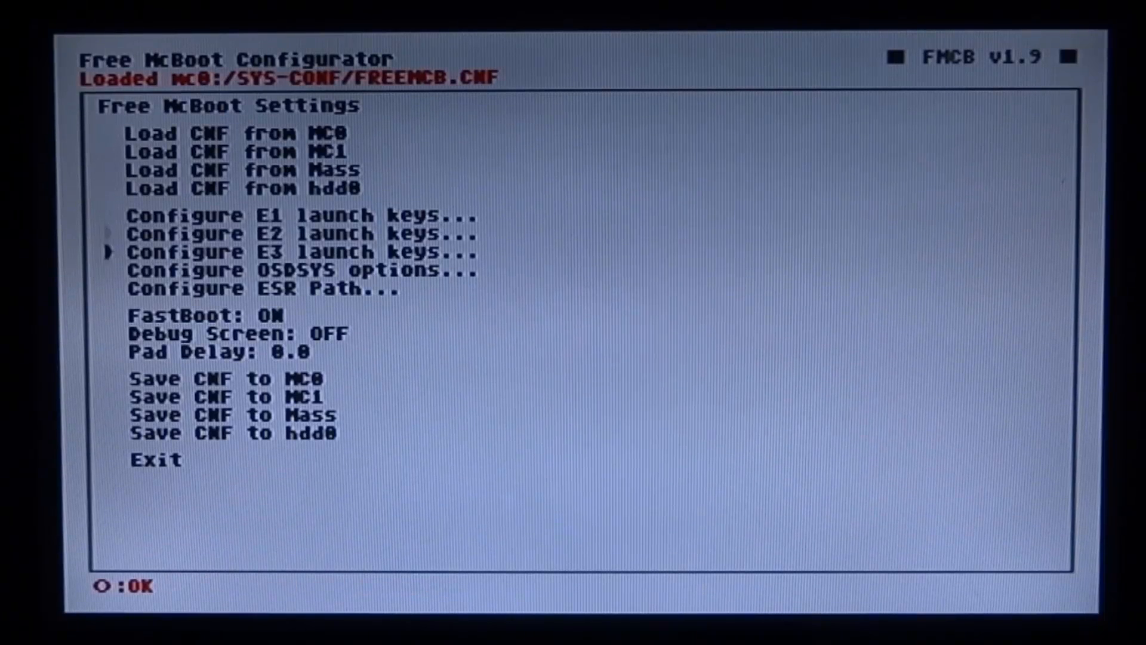
pyautogui.press('down')
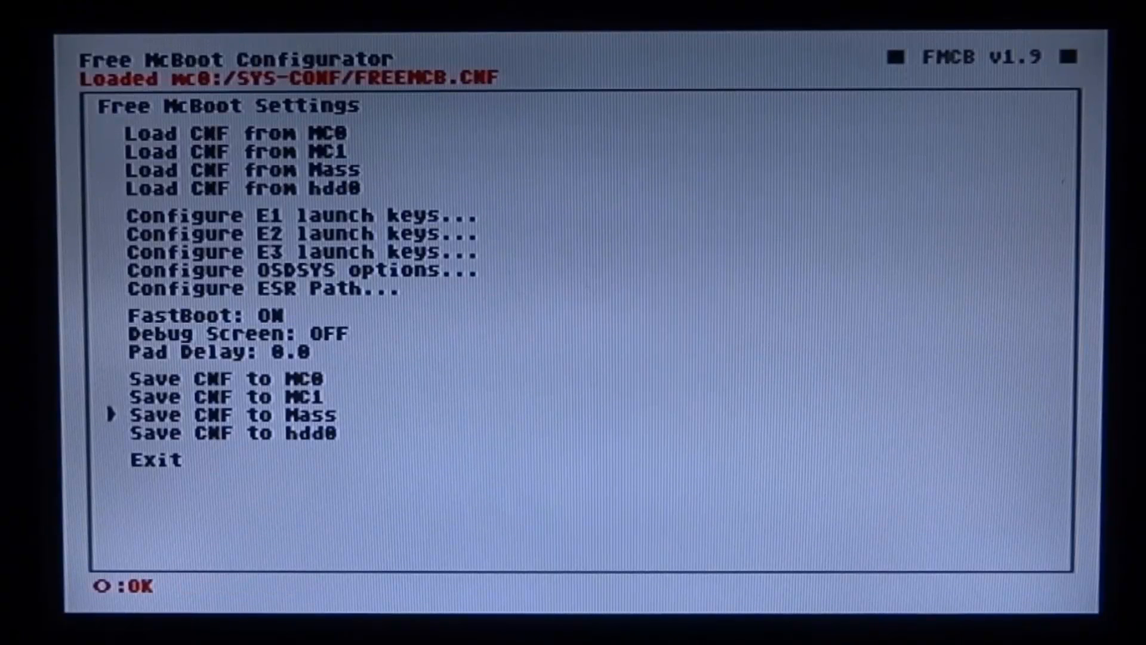
pyautogui.press('Down')
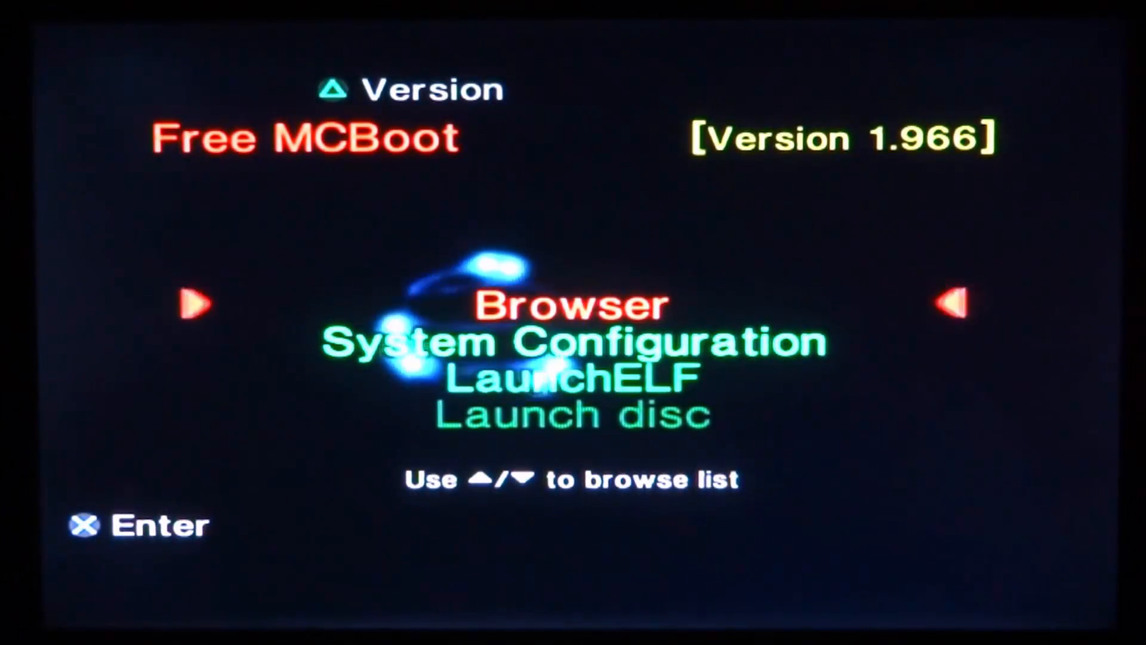
pyautogui.press('Down')
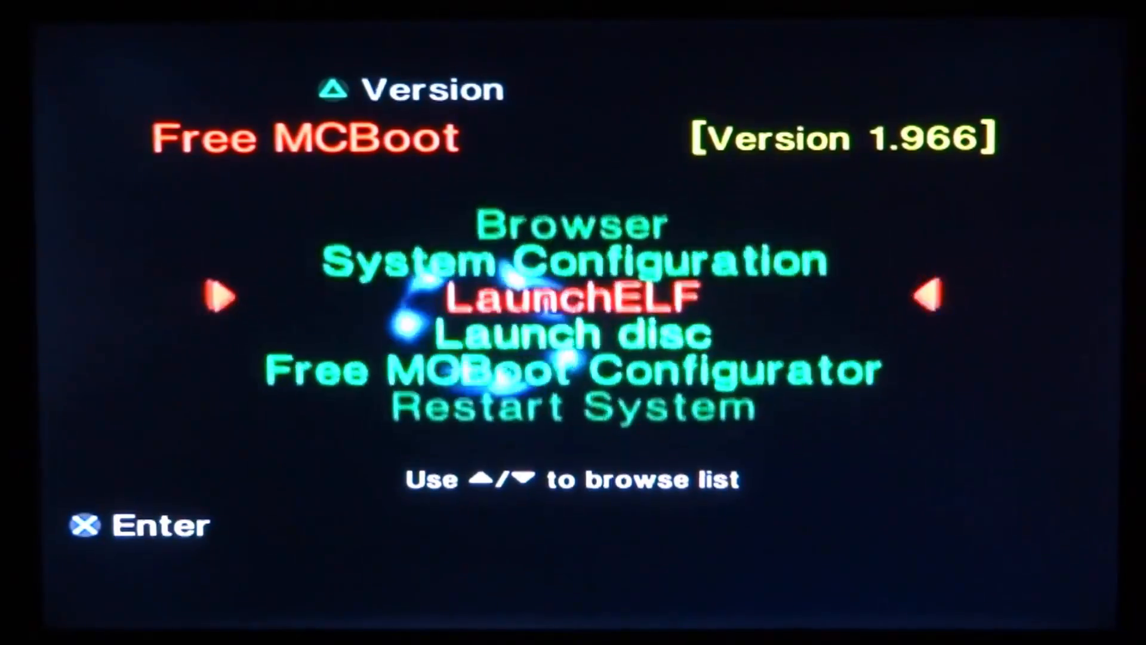
pyautogui.press('Down')
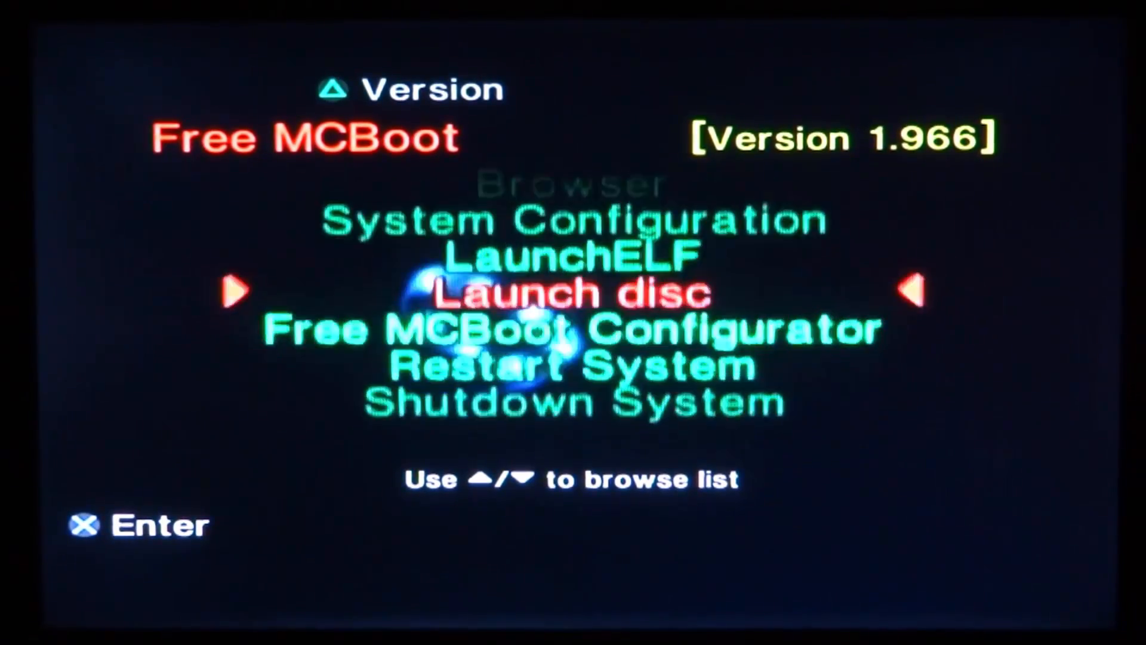
pyautogui.press('Down')
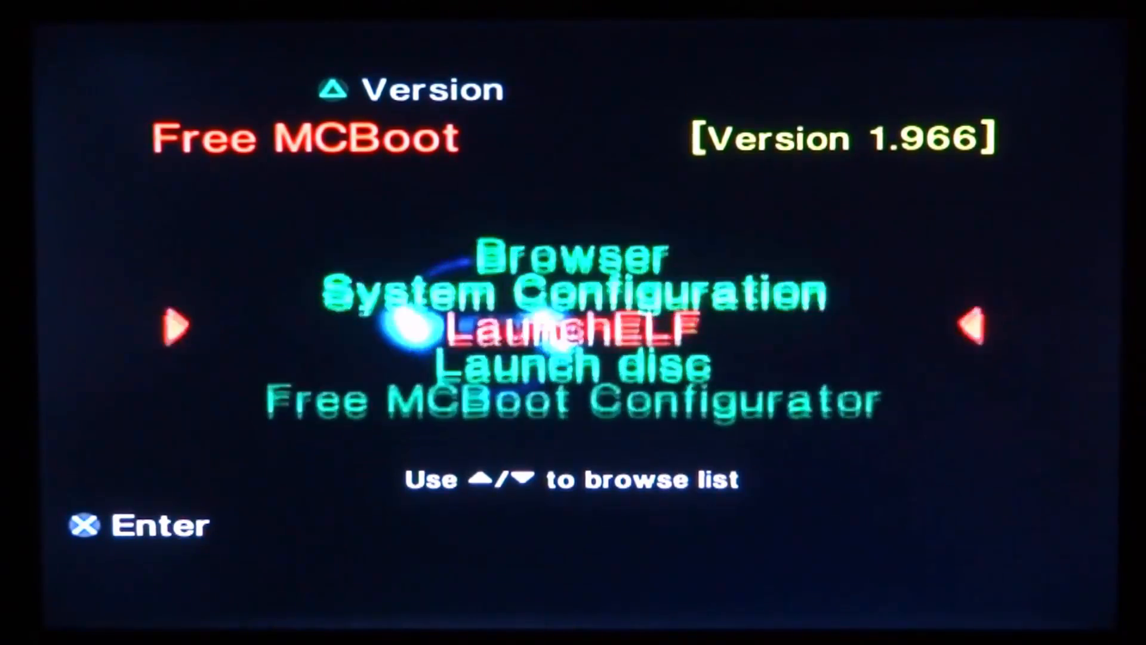
pyautogui.press('down')
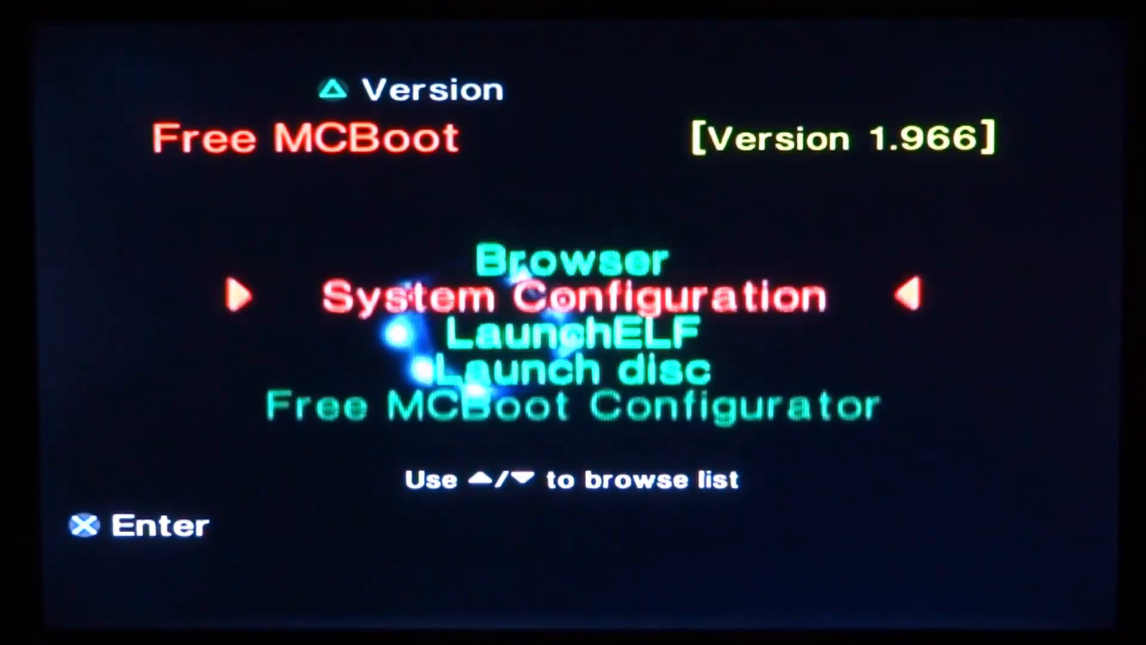